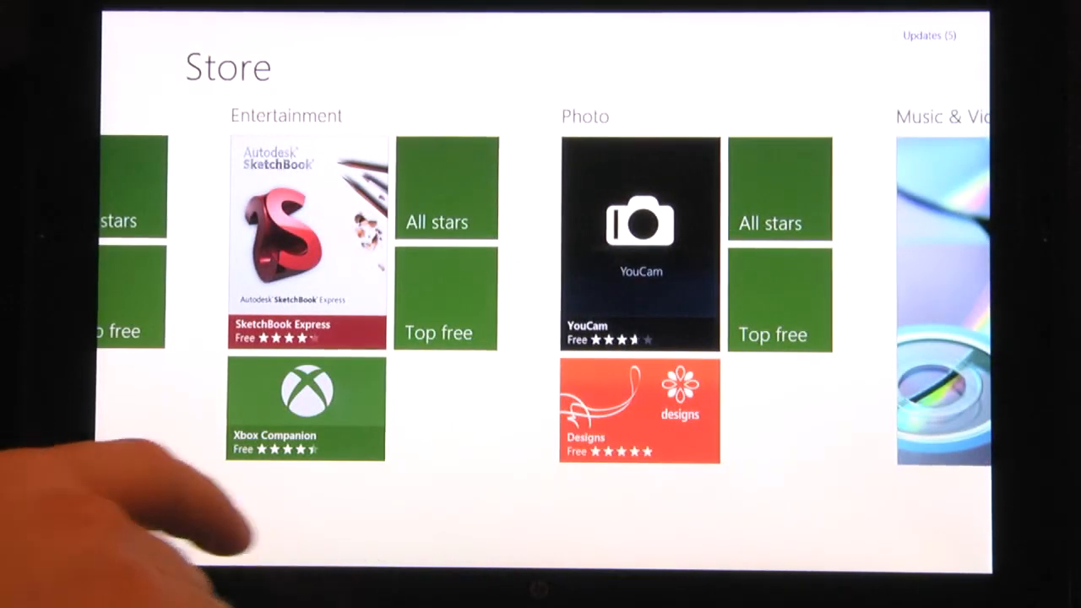
# Search the Store for 'CUT THE ROPE' and open the Cut The Rope app page from the single result
pyautogui.hscroll(-3)
pyautogui.write('CUT THE ROPE')
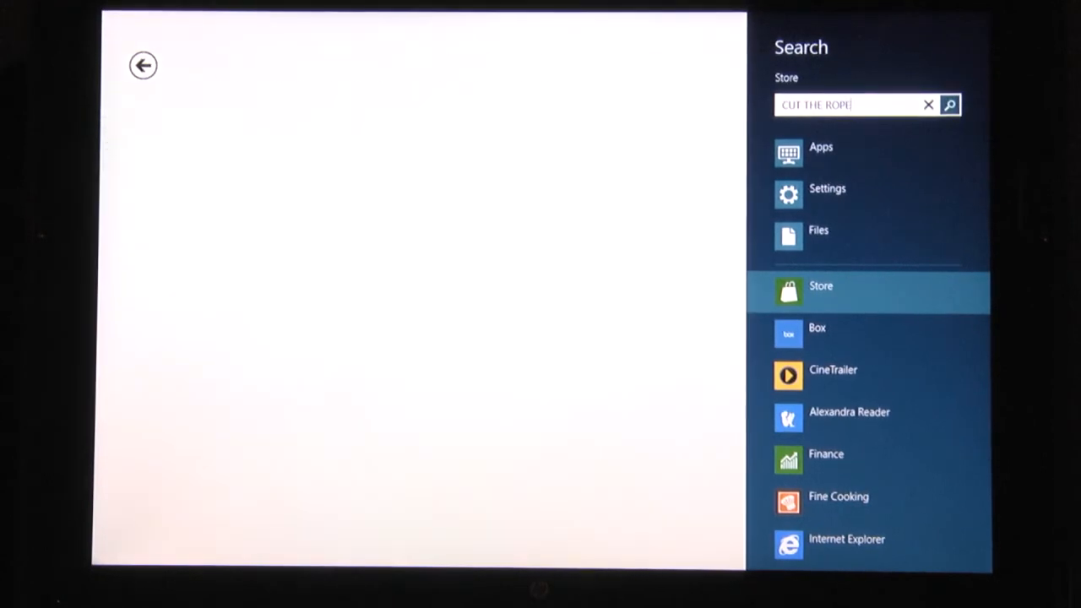
pyautogui.click(949, 104)
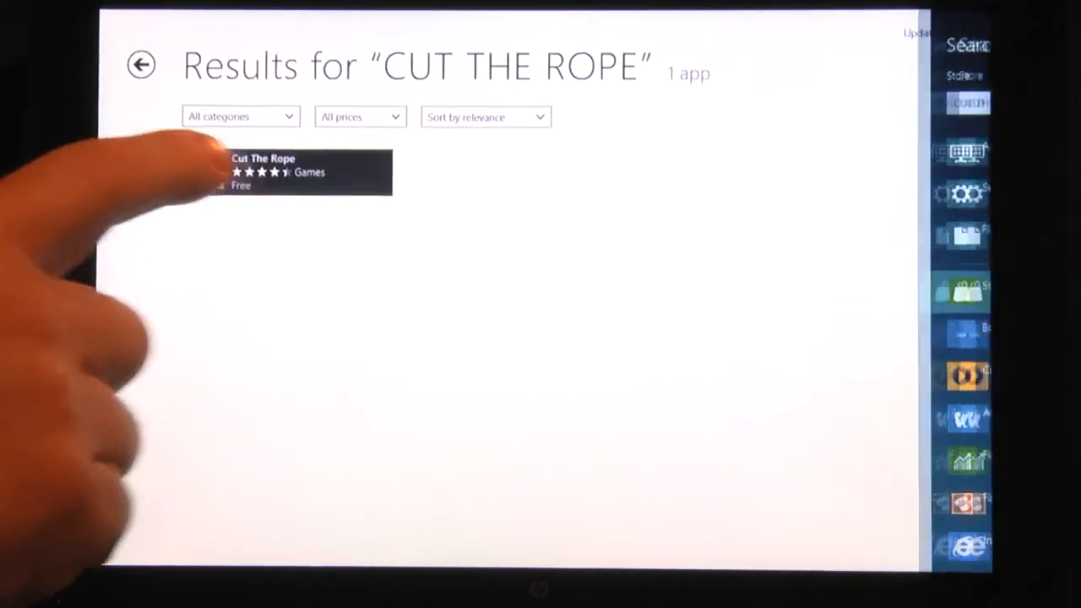
pyautogui.click(287, 172)
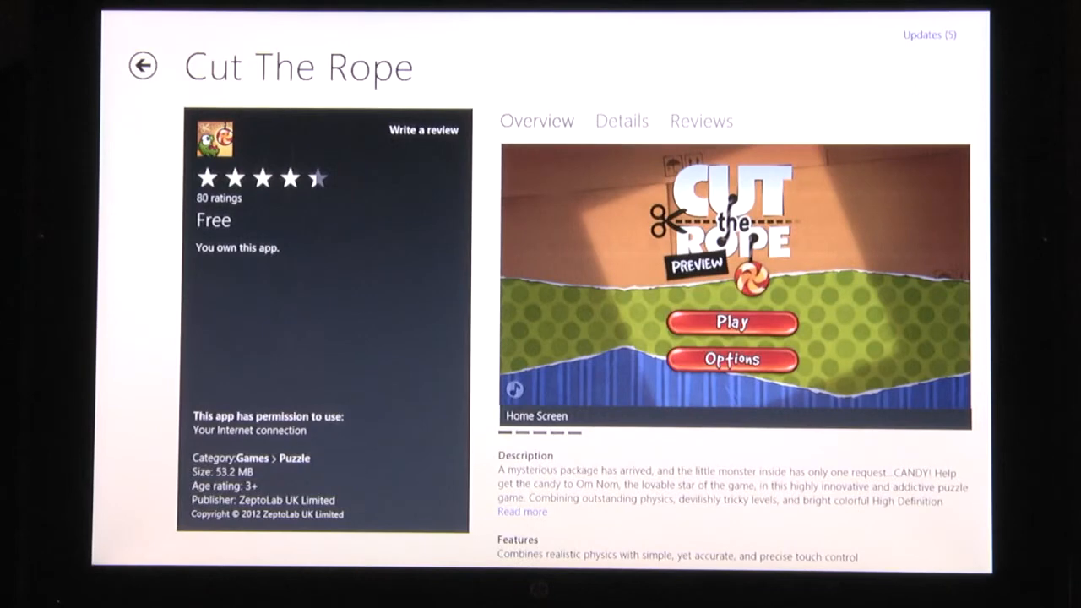